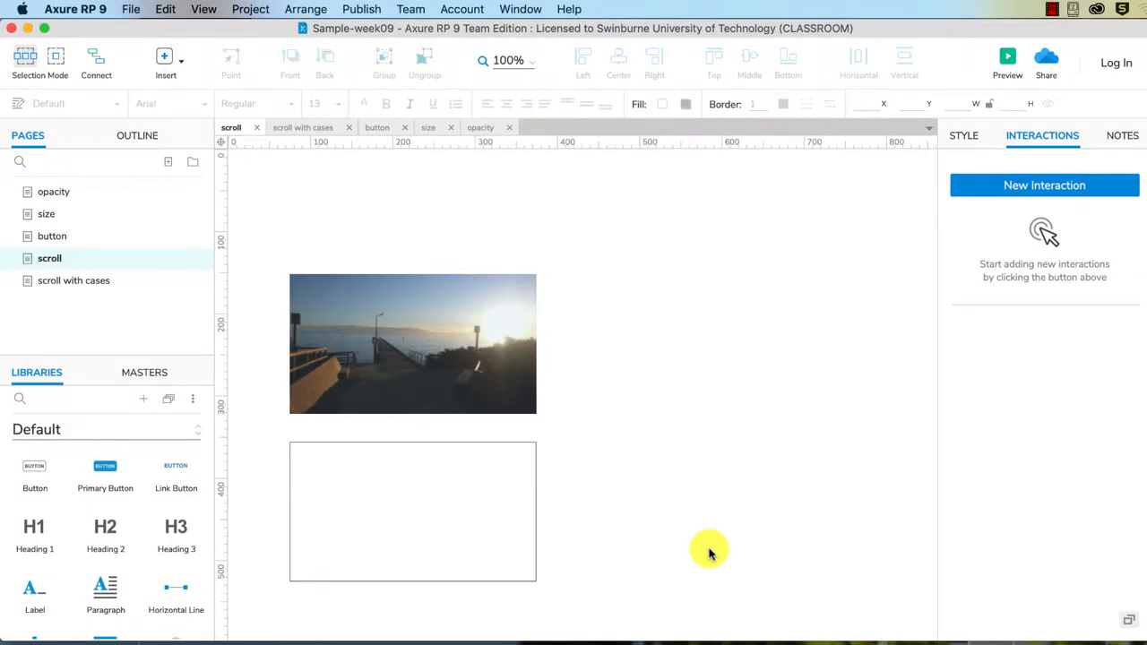
{"action": "mouse_move", "coordinate": [739, 363]}
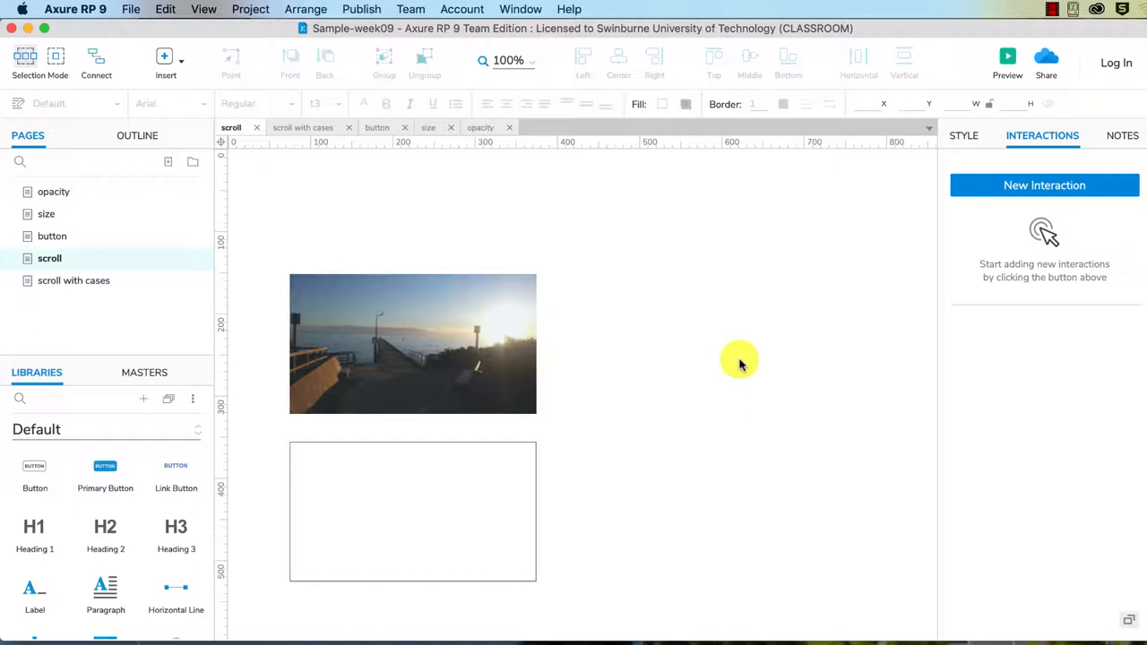
{"action": "mouse_move", "coordinate": [745, 197]}
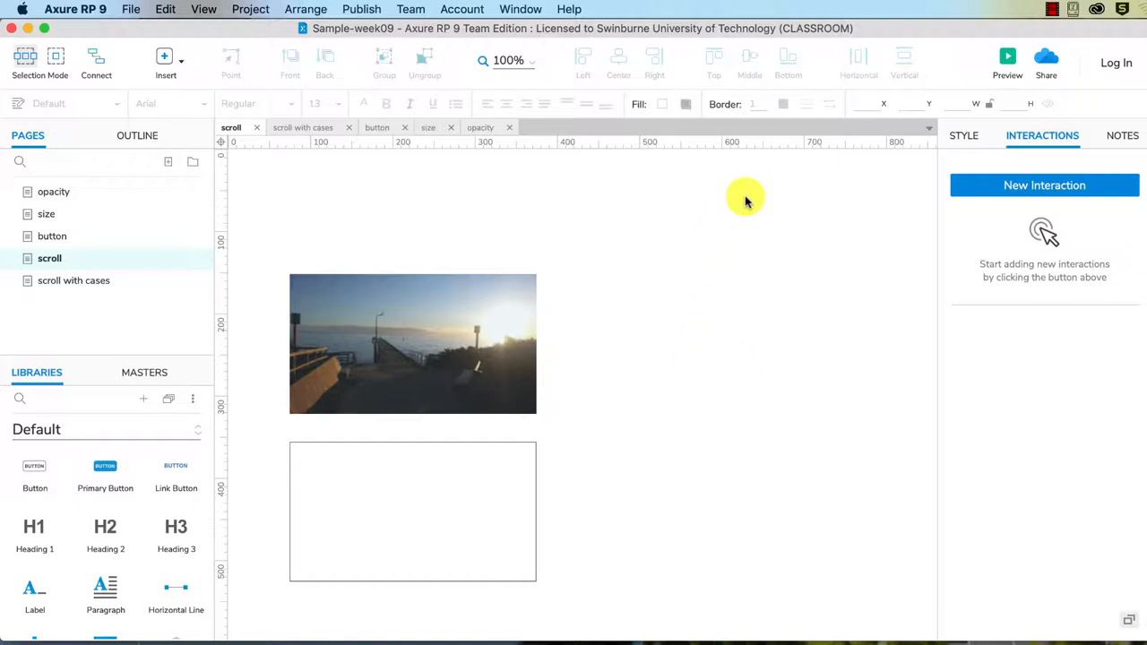
{"action": "mouse_move", "coordinate": [633, 195]}
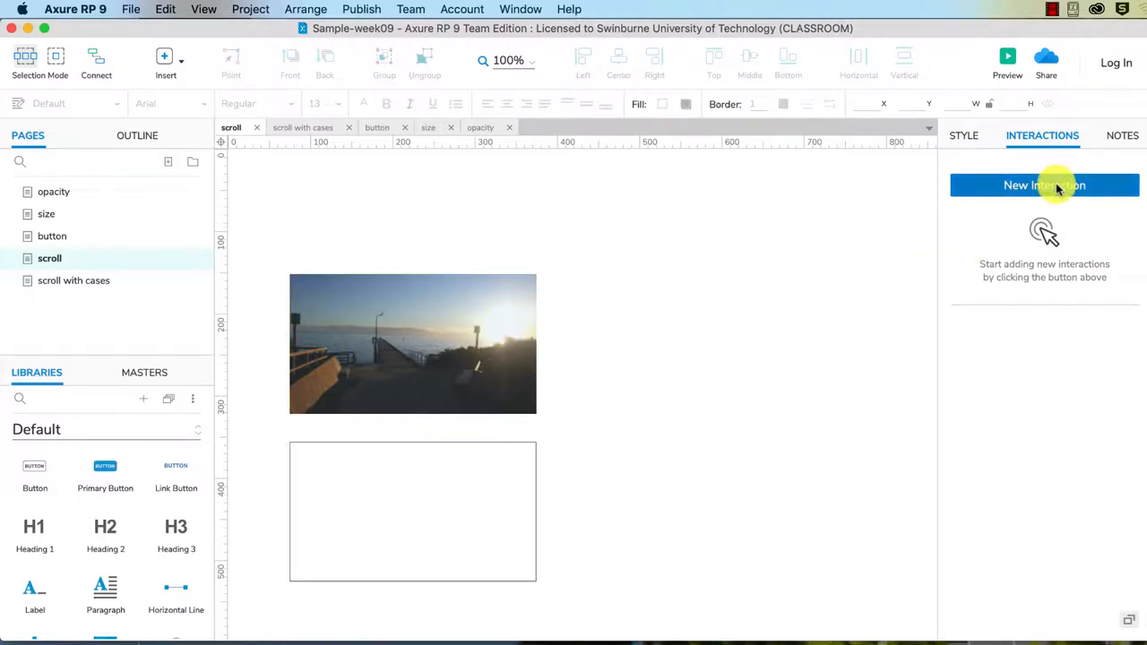
- Start a new page interaction to list the available page events
{"action": "left_click", "coordinate": [1044, 185]}
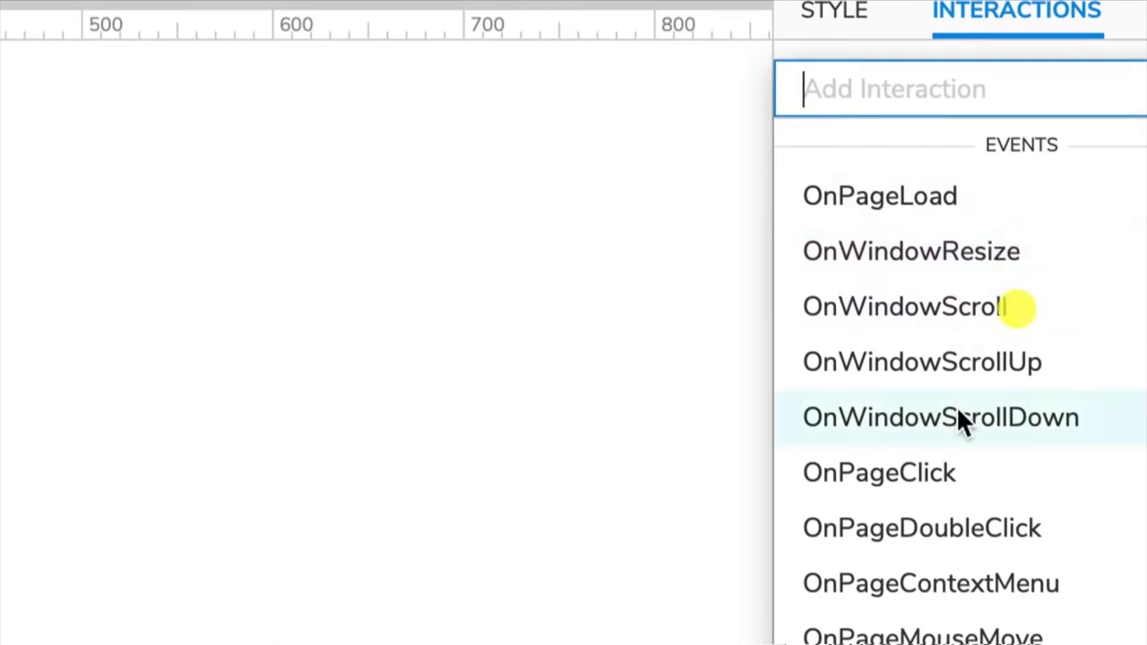
{"action": "mouse_move", "coordinate": [950, 473]}
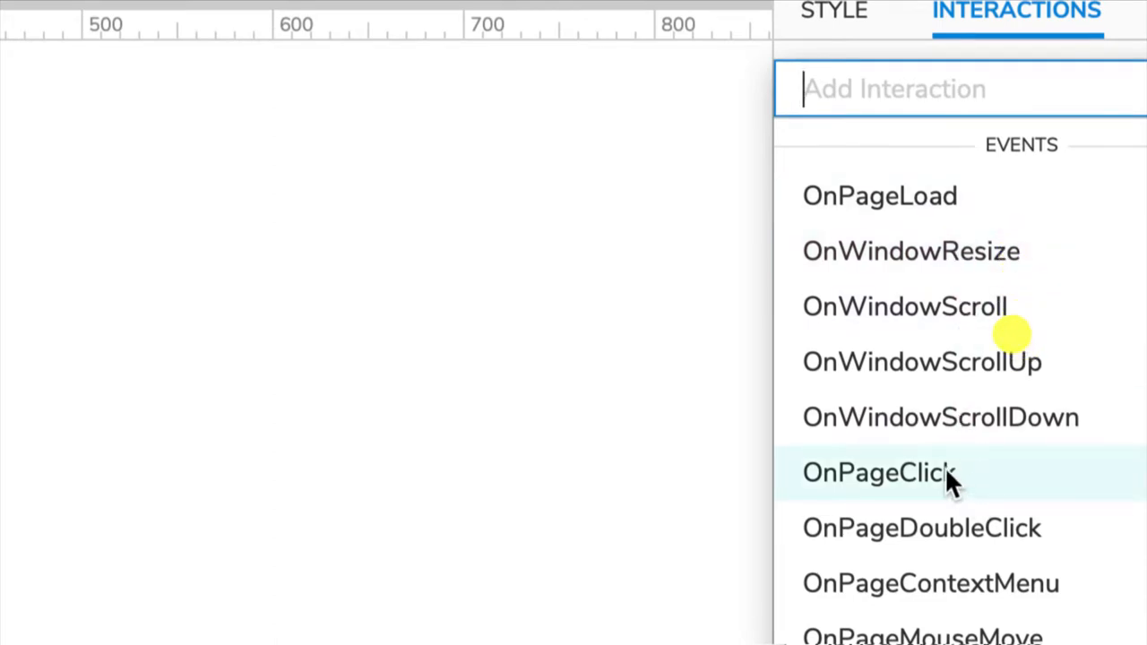
{"action": "mouse_move", "coordinate": [921, 361]}
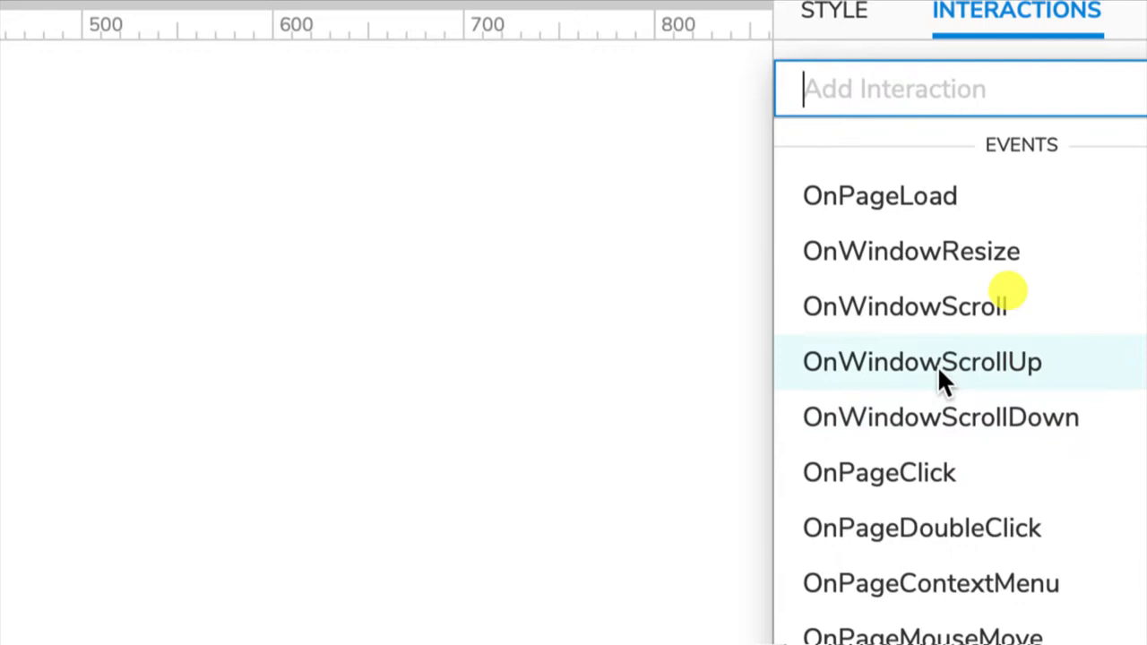
{"action": "mouse_move", "coordinate": [997, 437]}
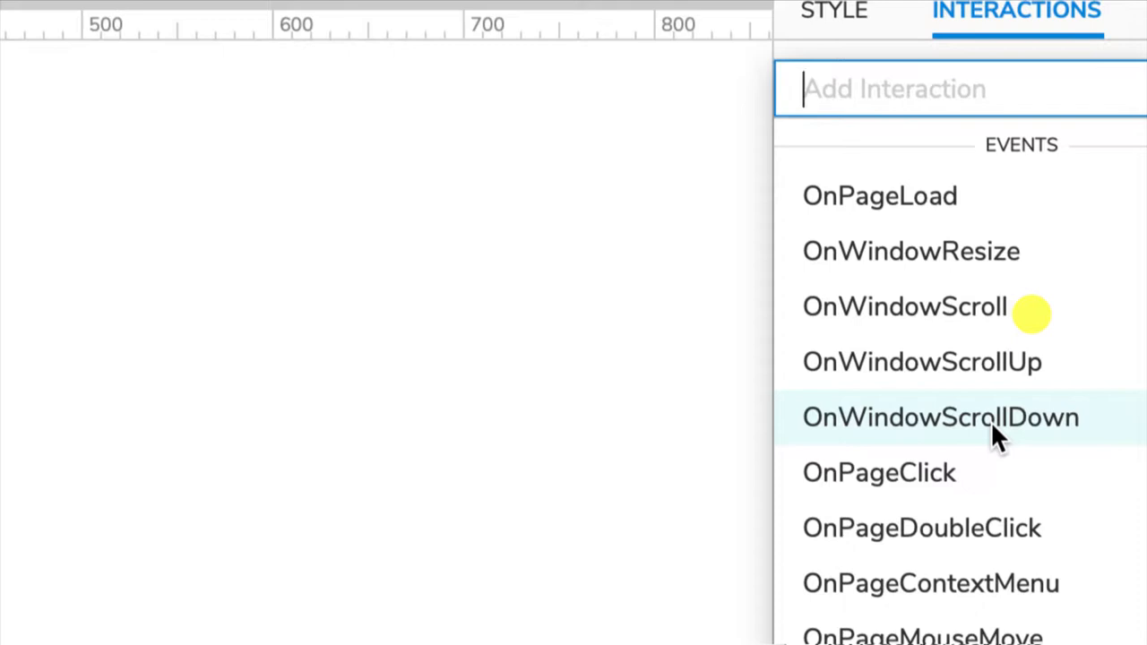
{"action": "mouse_move", "coordinate": [1048, 439]}
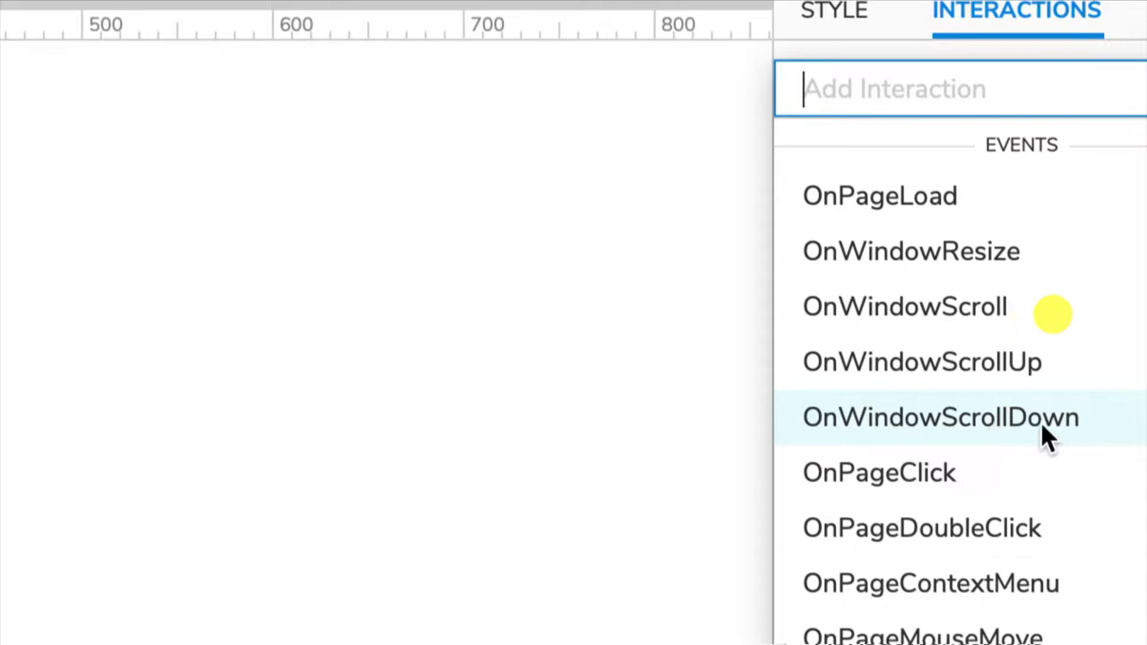
- On OnWindowScrollDown, add a Show/Hide action that hides scroll-image
{"action": "left_click", "coordinate": [939, 417]}
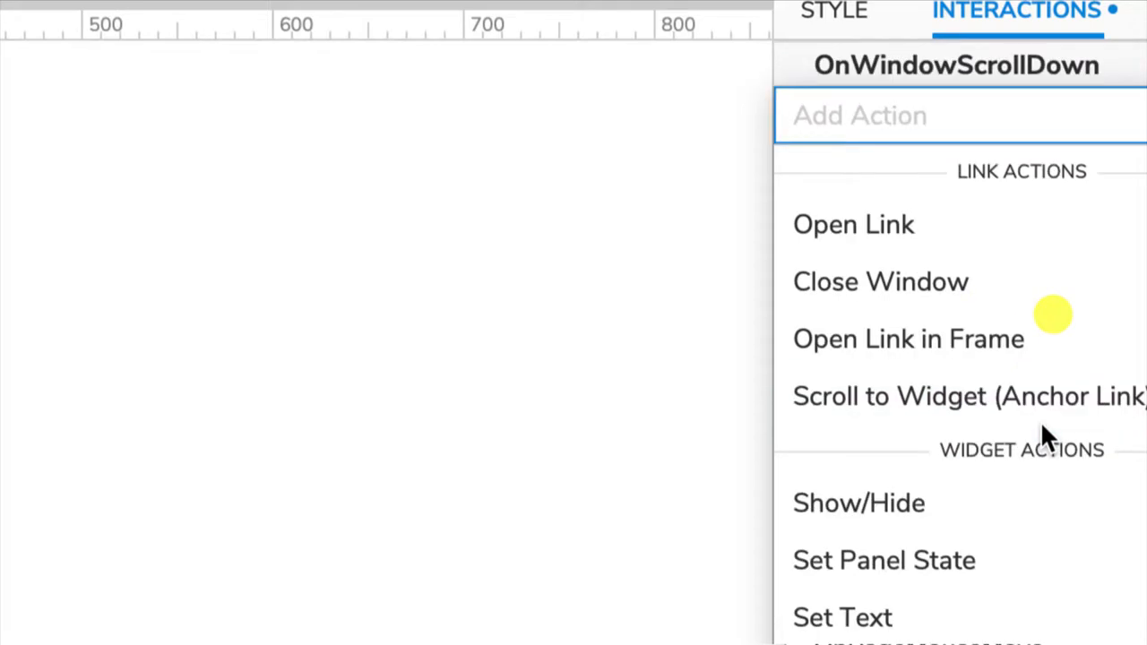
{"action": "mouse_move", "coordinate": [932, 520]}
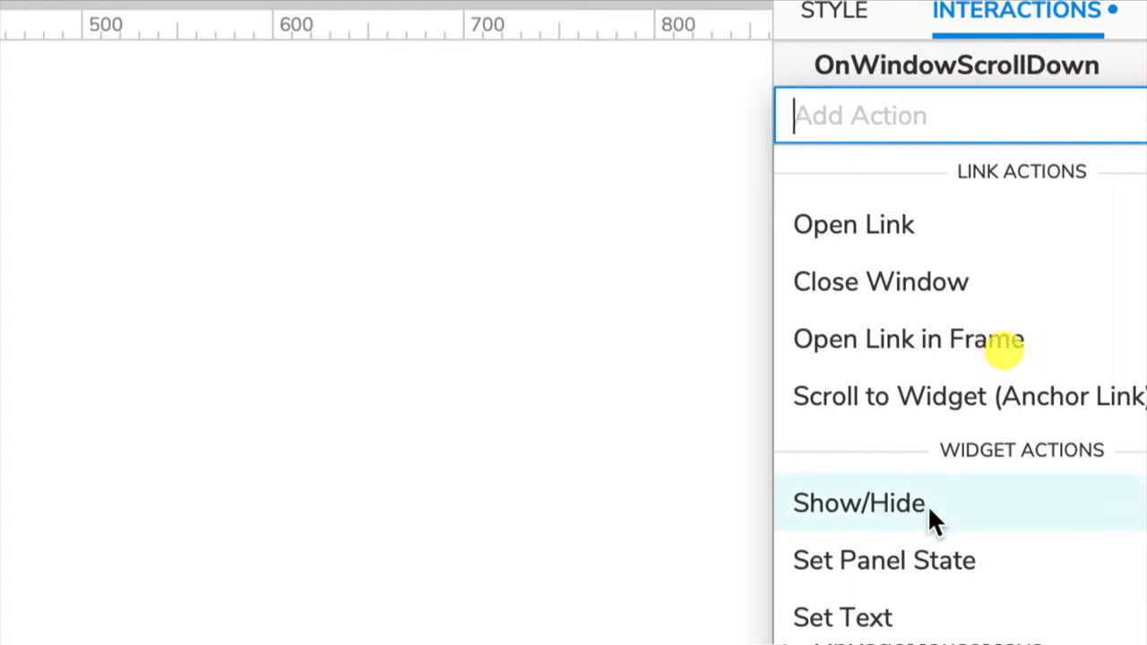
{"action": "left_click", "coordinate": [858, 503]}
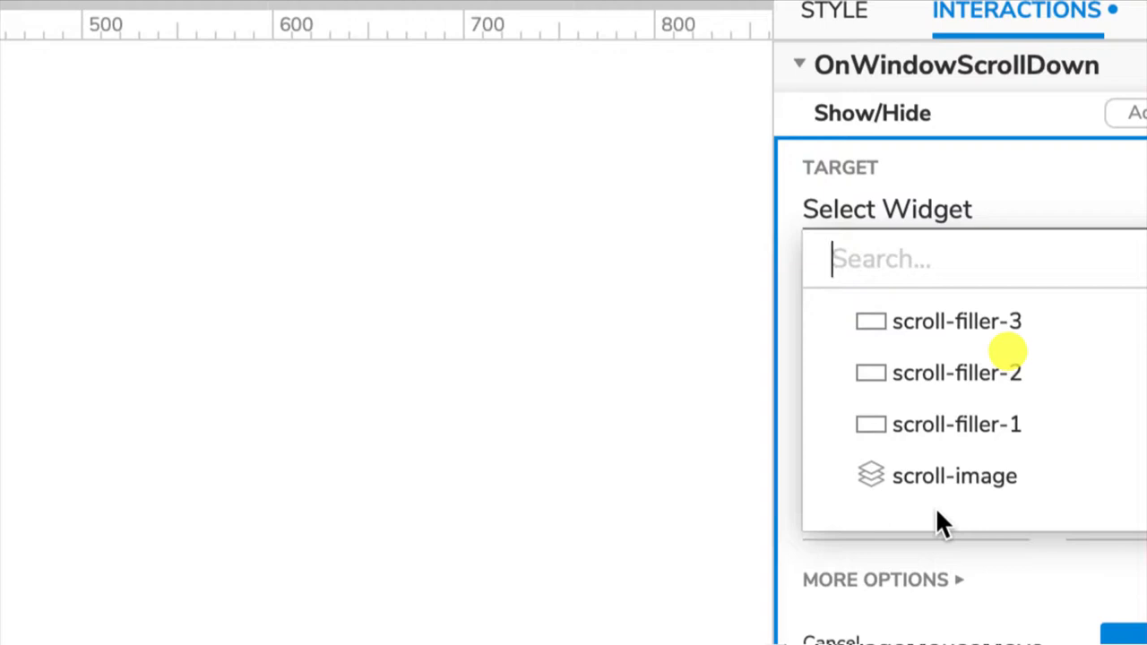
{"action": "mouse_move", "coordinate": [999, 498]}
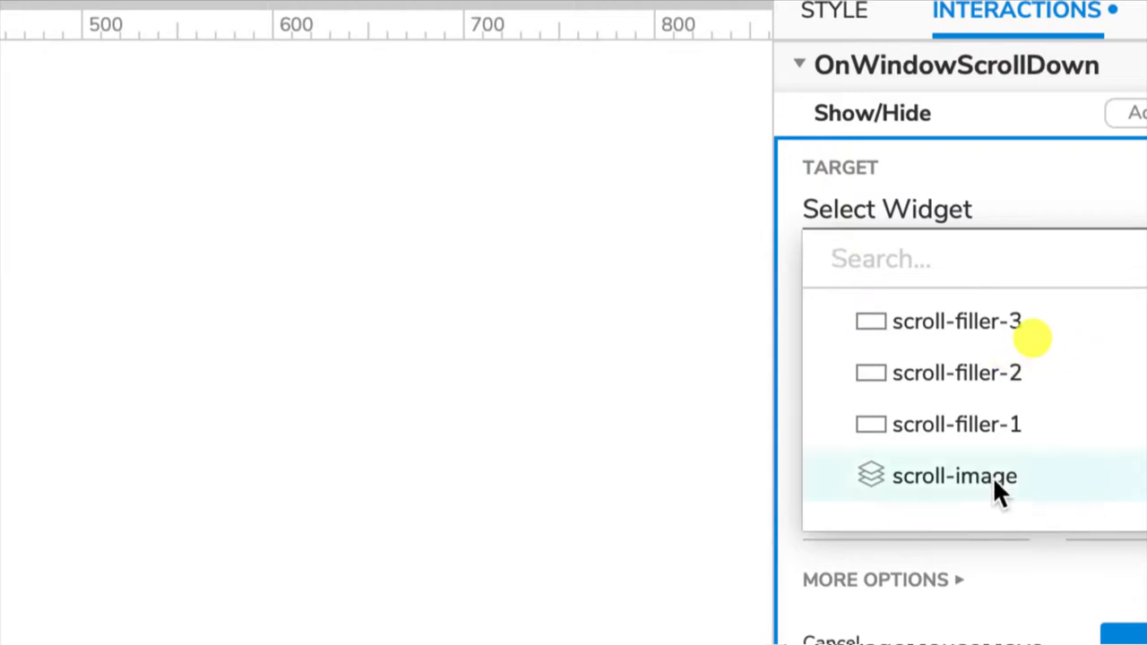
{"action": "left_click", "coordinate": [955, 476]}
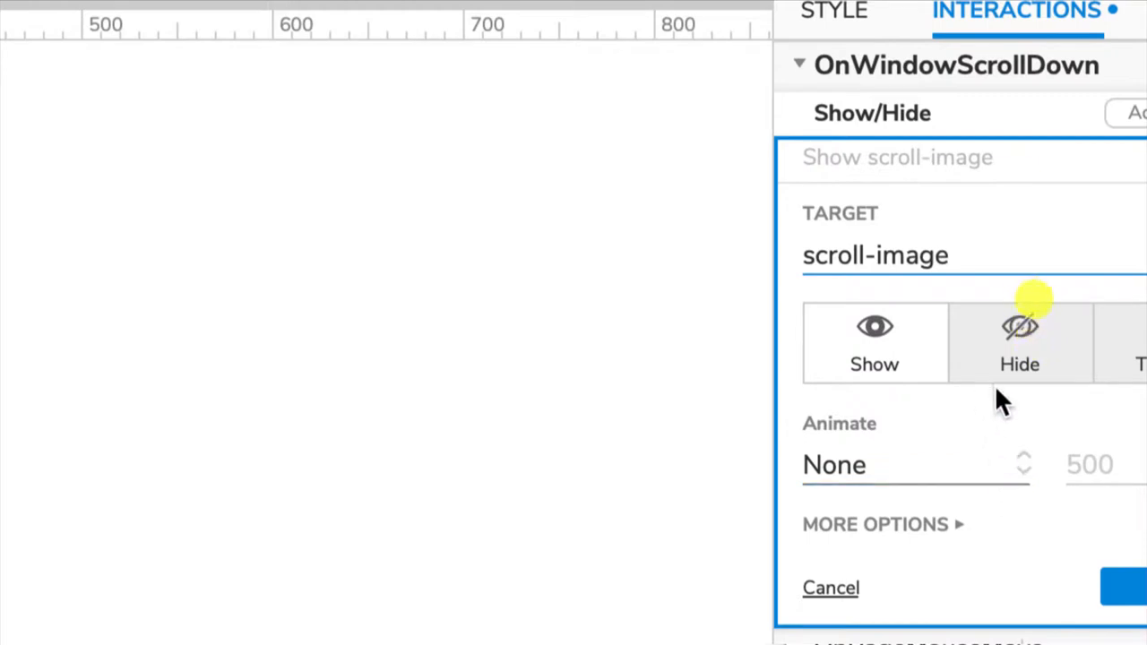
{"action": "left_click", "coordinate": [1020, 343]}
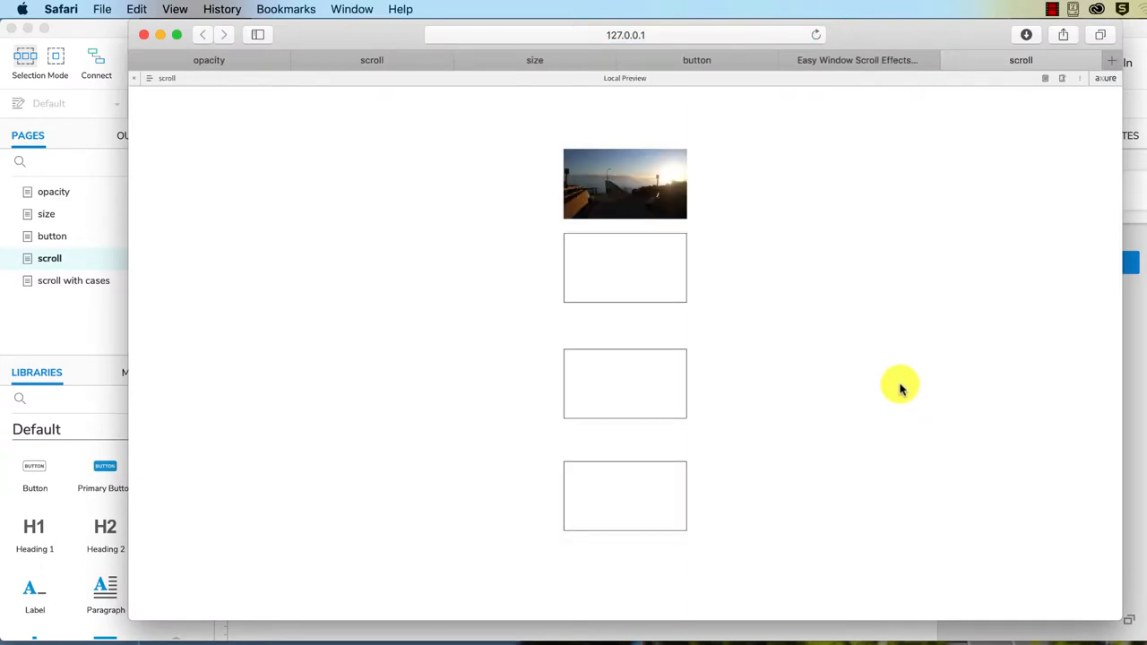
{"action": "mouse_move", "coordinate": [941, 365]}
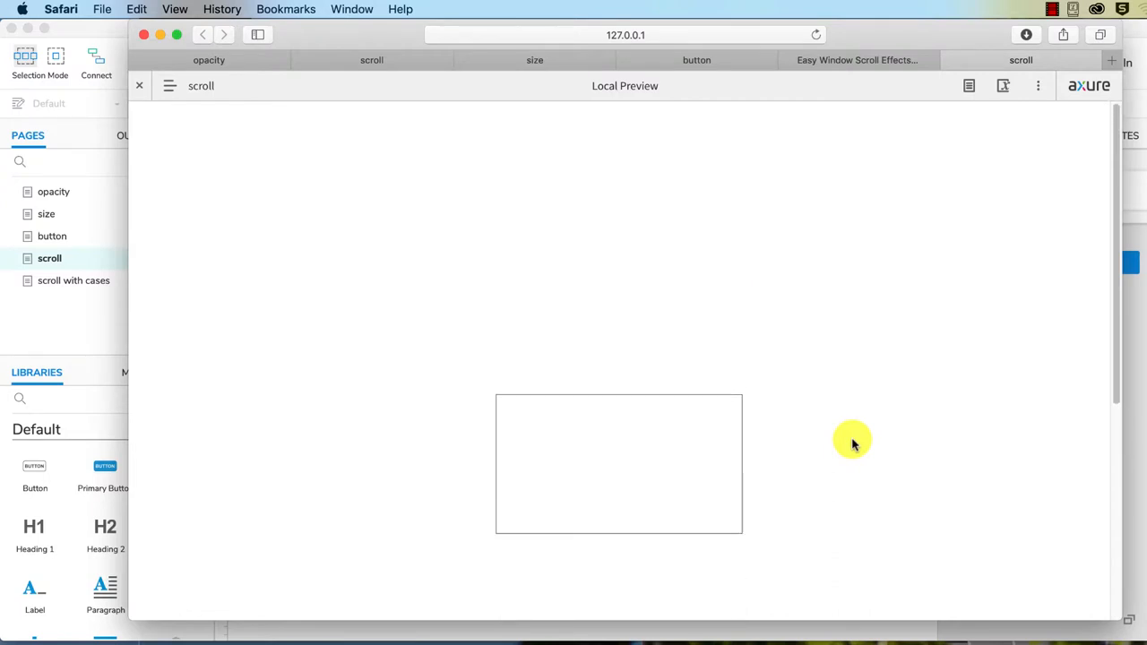
{"action": "mouse_move", "coordinate": [862, 426]}
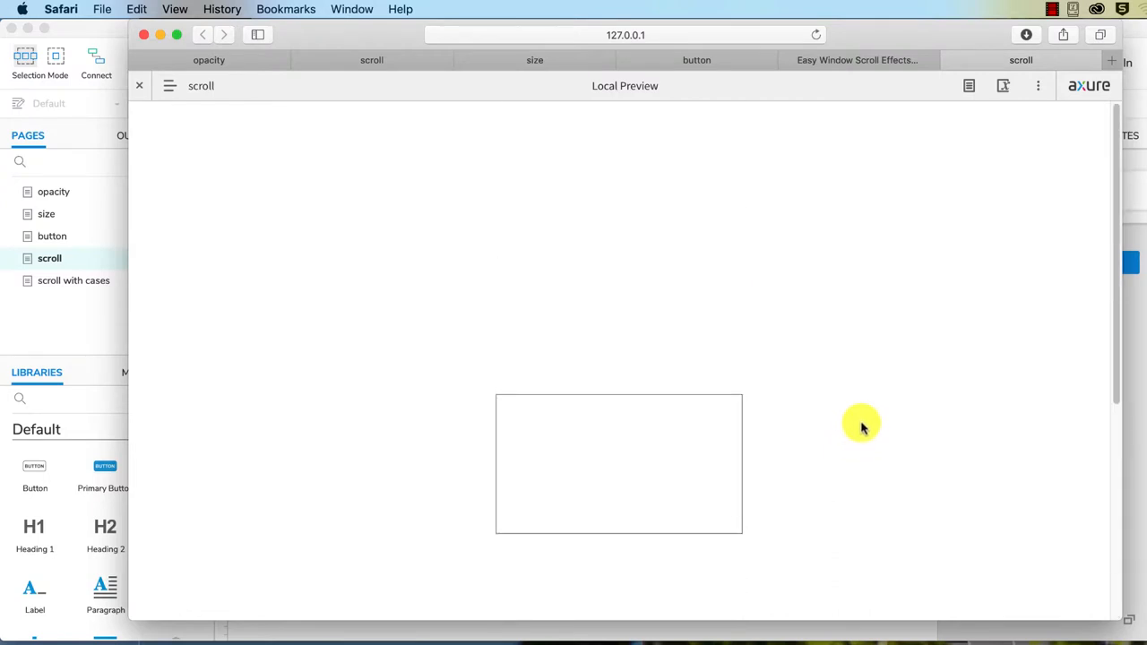
{"action": "mouse_move", "coordinate": [1130, 524]}
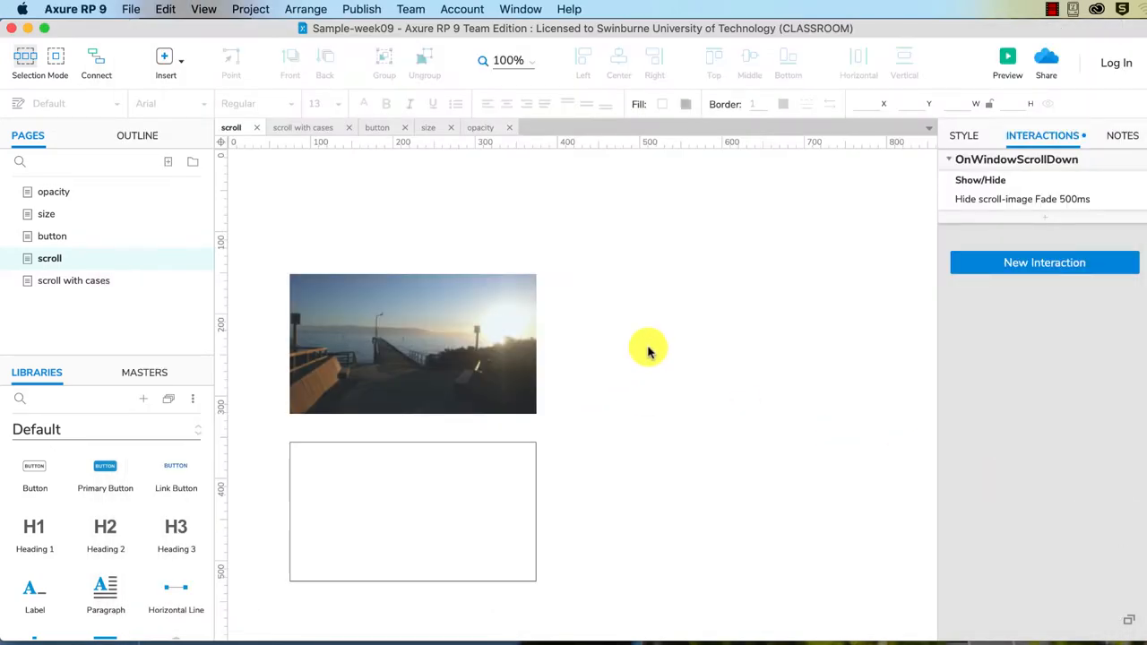
{"action": "mouse_move", "coordinate": [608, 220]}
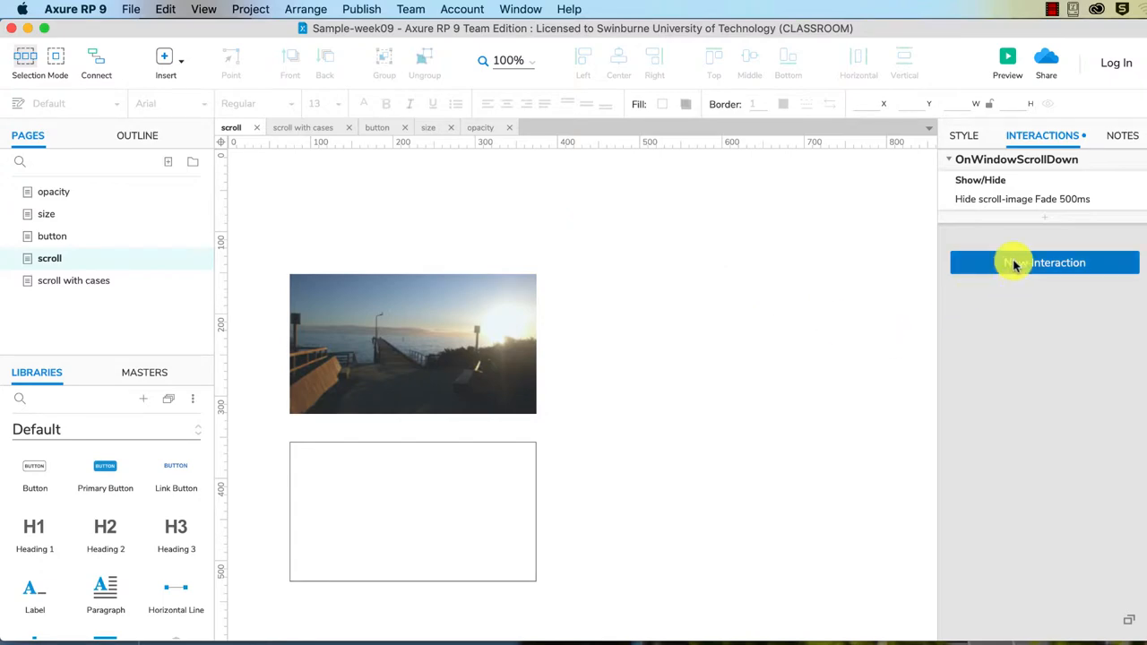
- Add a second page interaction below the OnWindowScrollDown case
{"action": "left_click", "coordinate": [1044, 263]}
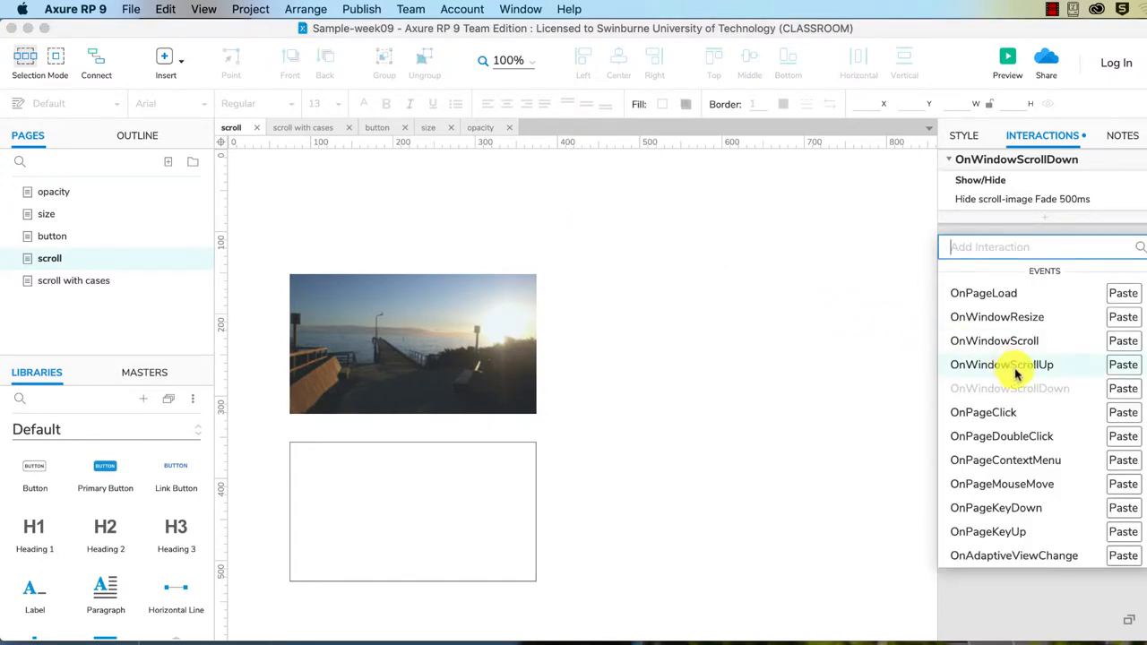
- On OnWindowScrollUp, show scroll-image with a 500ms fade animation
{"action": "left_click", "coordinate": [1001, 364]}
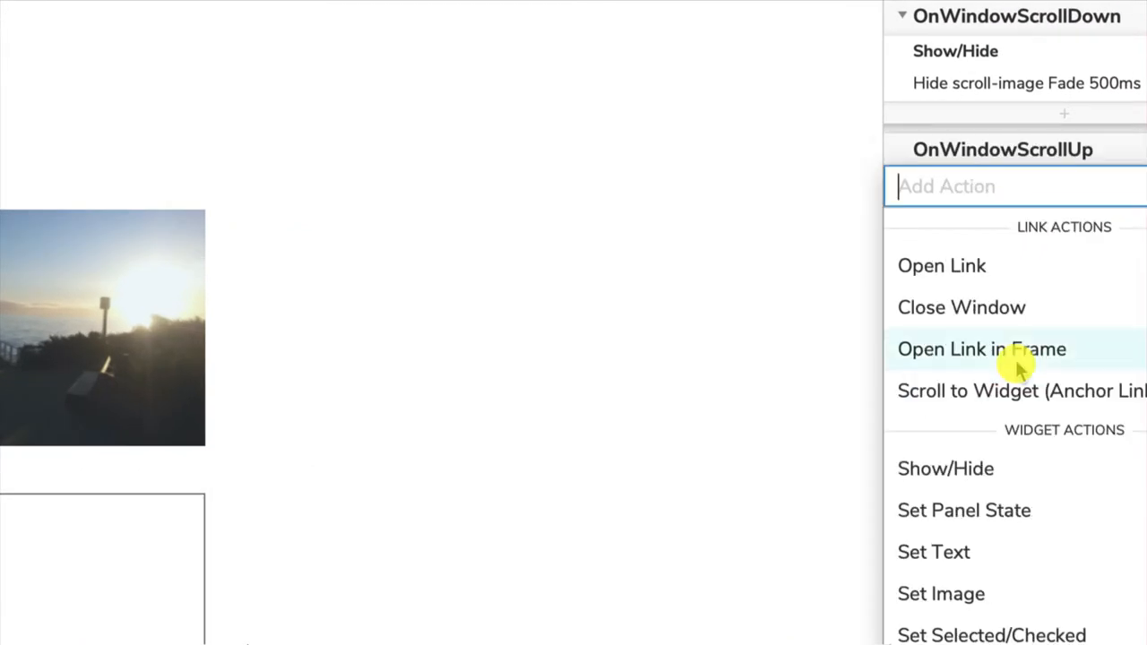
{"action": "left_click", "coordinate": [945, 467]}
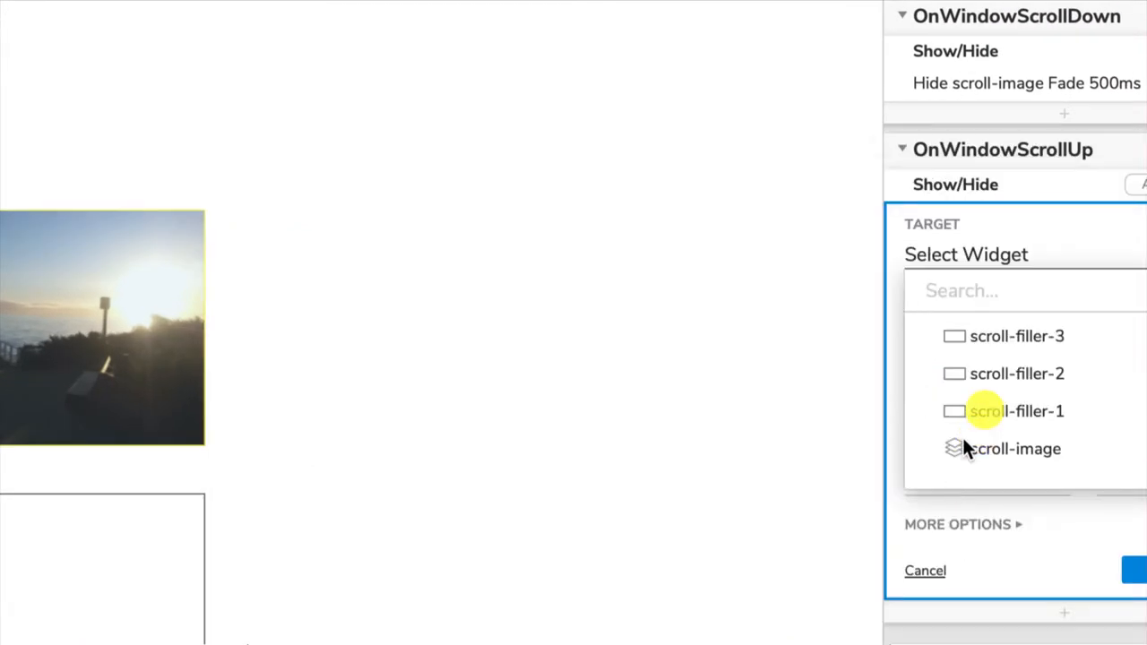
{"action": "left_click", "coordinate": [1015, 449]}
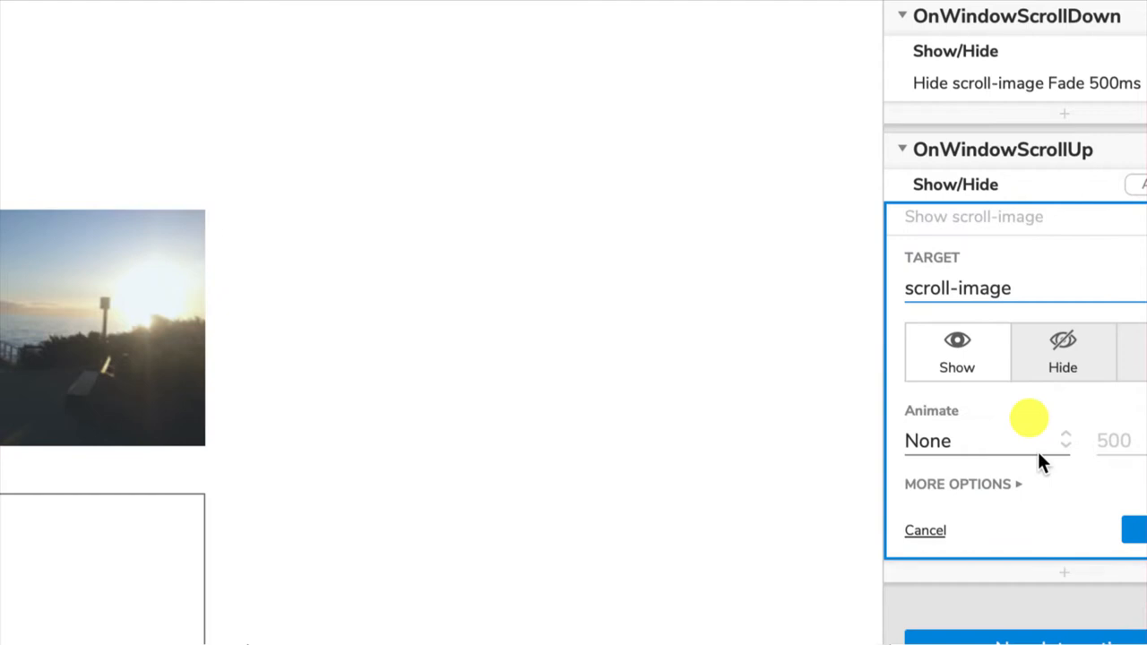
{"action": "mouse_move", "coordinate": [985, 358]}
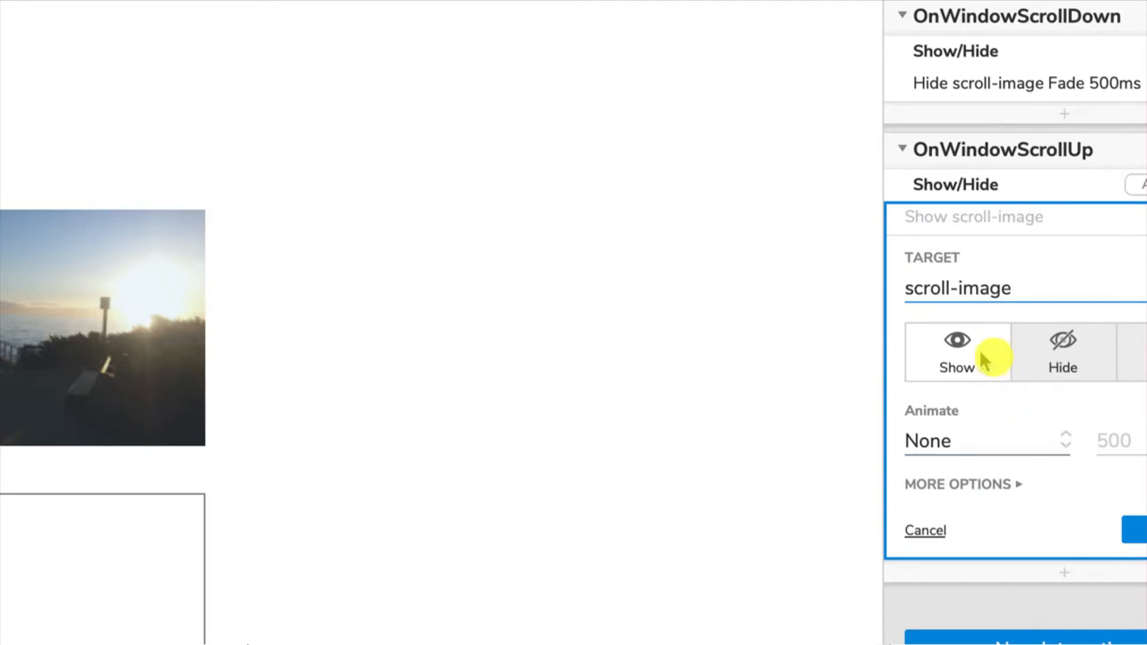
{"action": "left_click", "coordinate": [986, 440]}
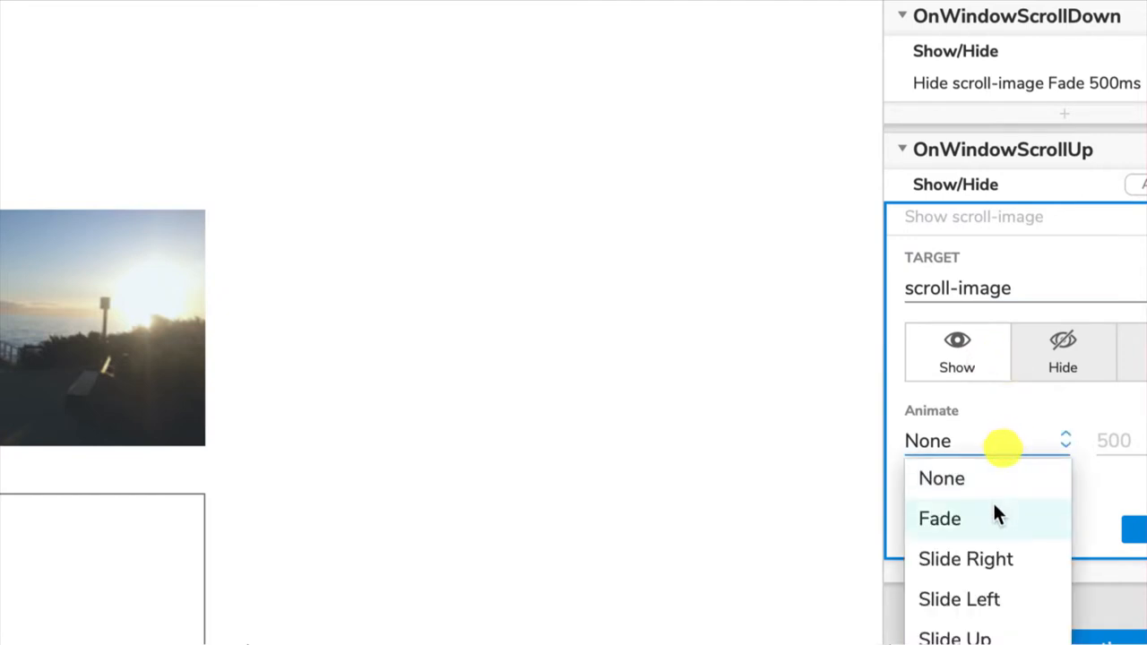
{"action": "left_click", "coordinate": [939, 518]}
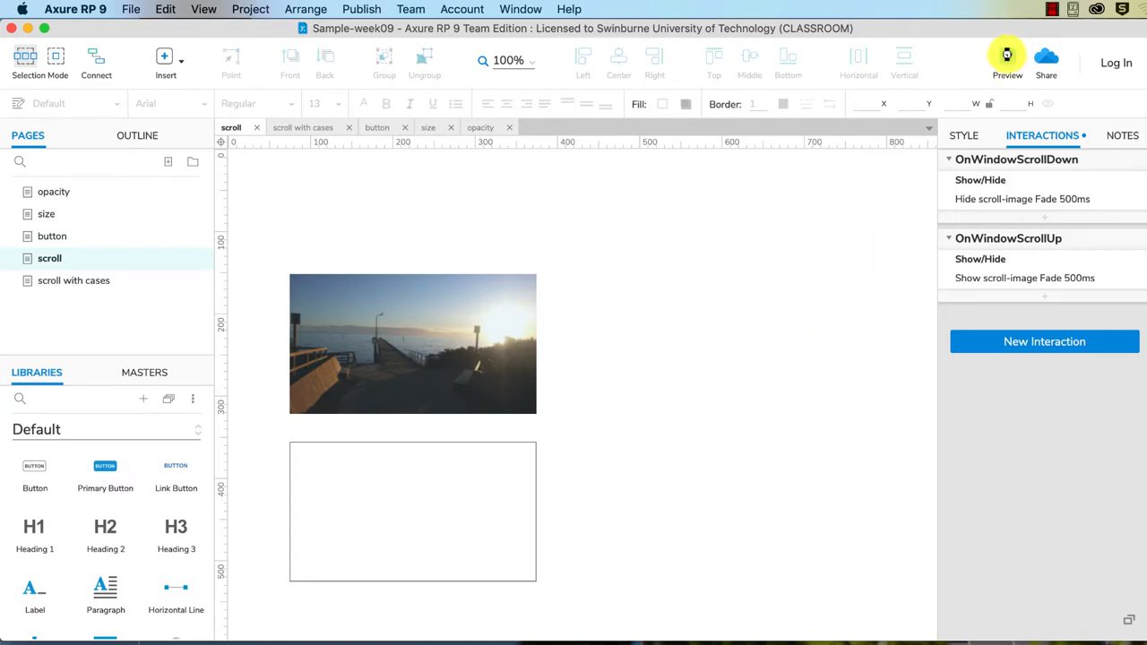
- Preview the scroll page in Safari and scroll down to confirm the photo hides
{"action": "left_click", "coordinate": [1007, 55]}
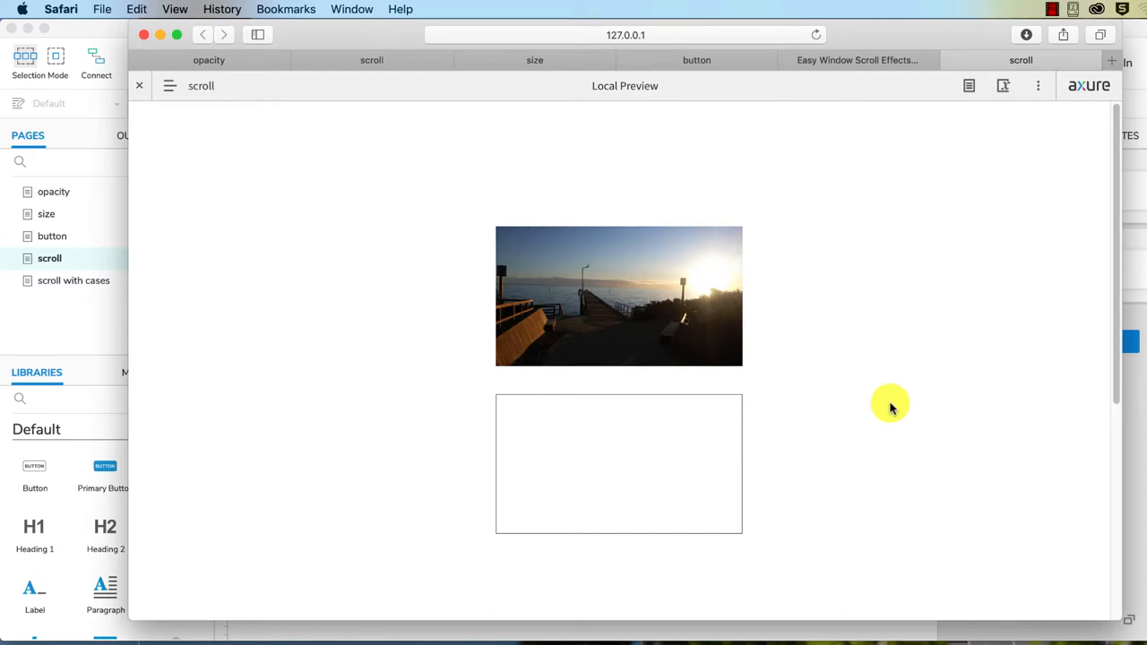
{"action": "scroll", "scroll_direction": "down", "scroll_amount": 3}
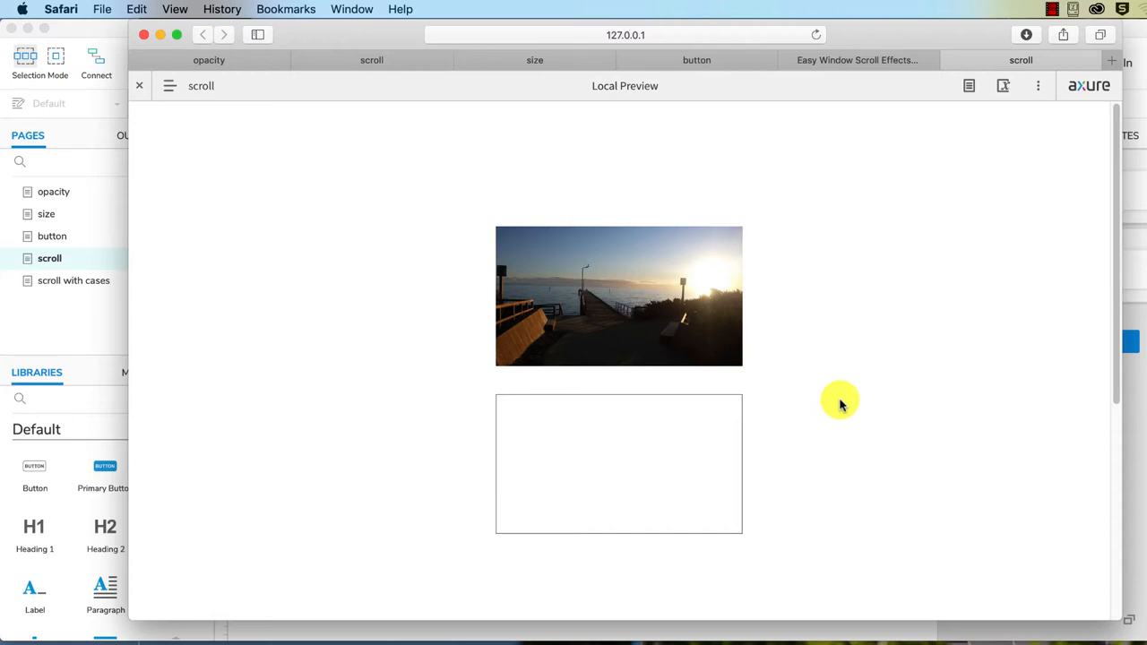
{"action": "scroll", "scroll_direction": "down", "scroll_amount": 3}
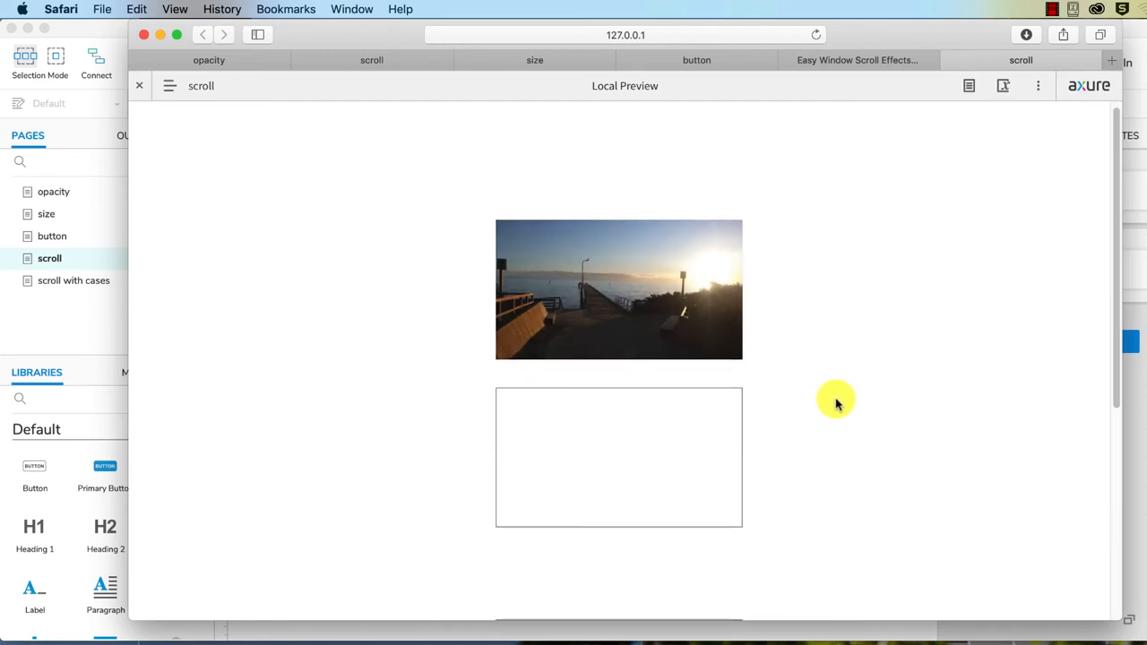
{"action": "scroll", "scroll_direction": "down", "scroll_amount": 3}
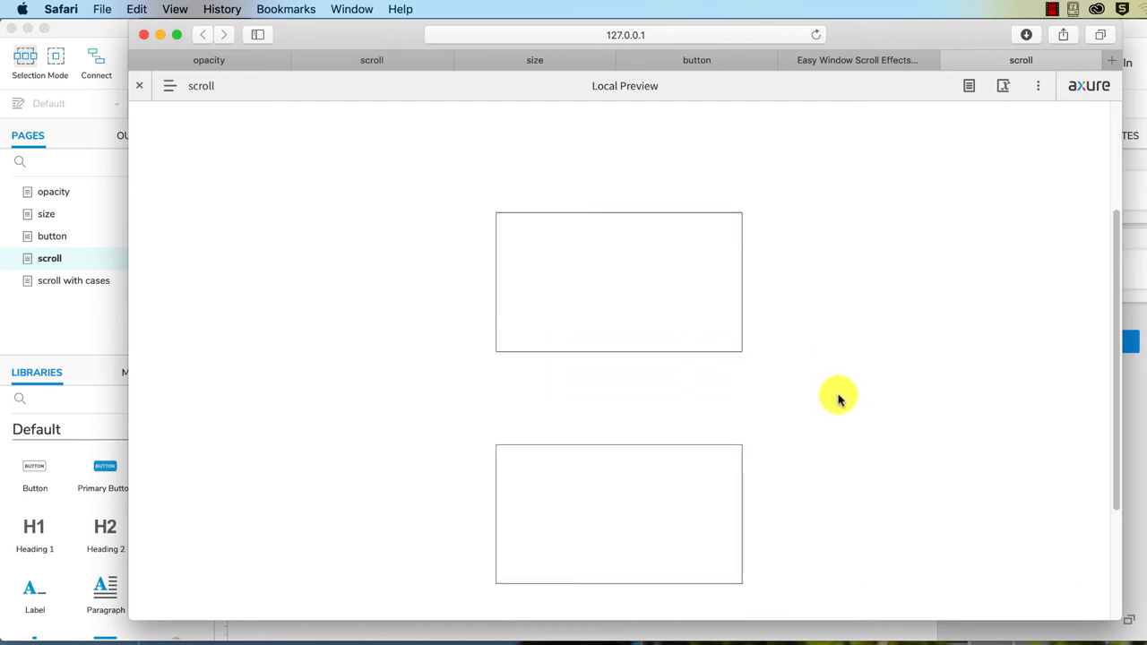
{"action": "mouse_move", "coordinate": [812, 437]}
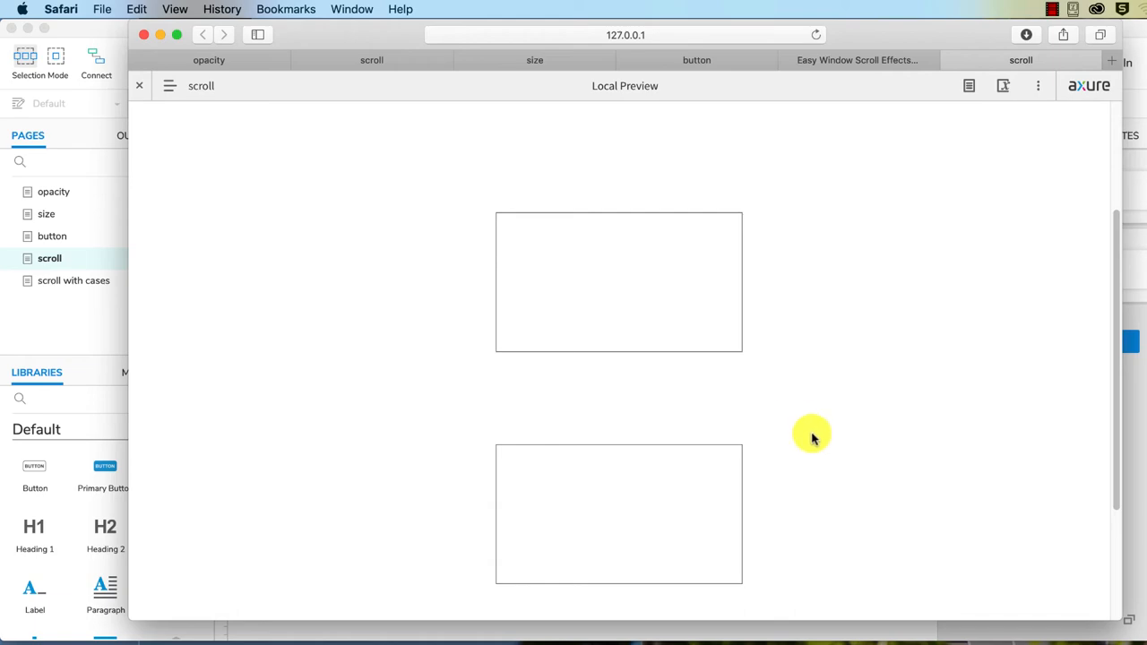
{"action": "mouse_move", "coordinate": [824, 467]}
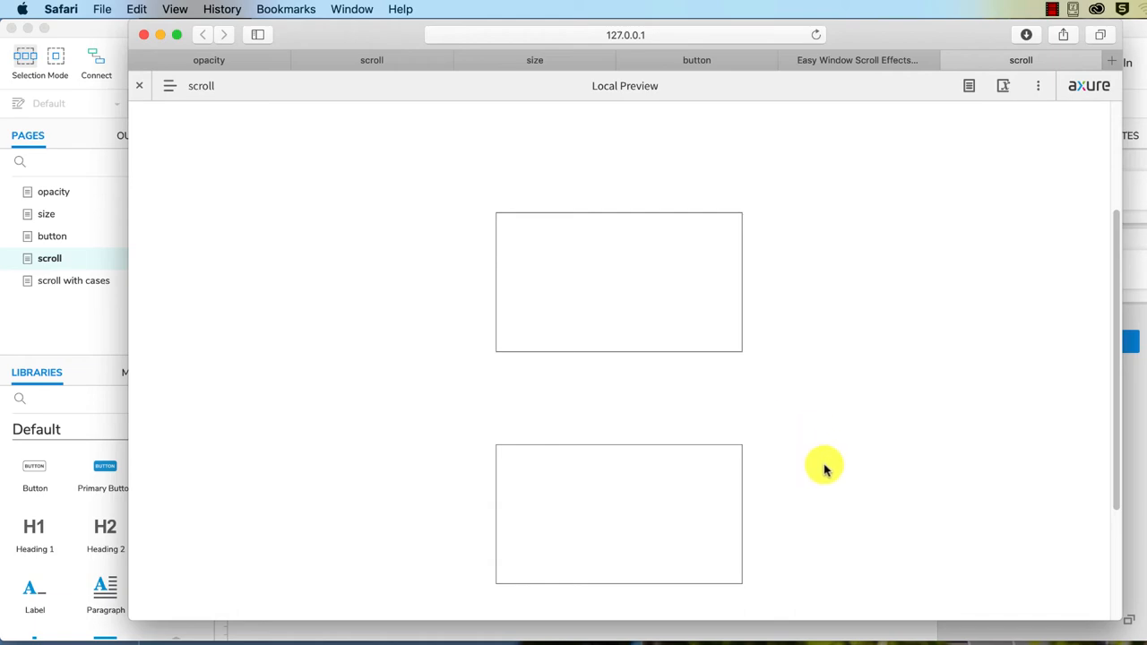